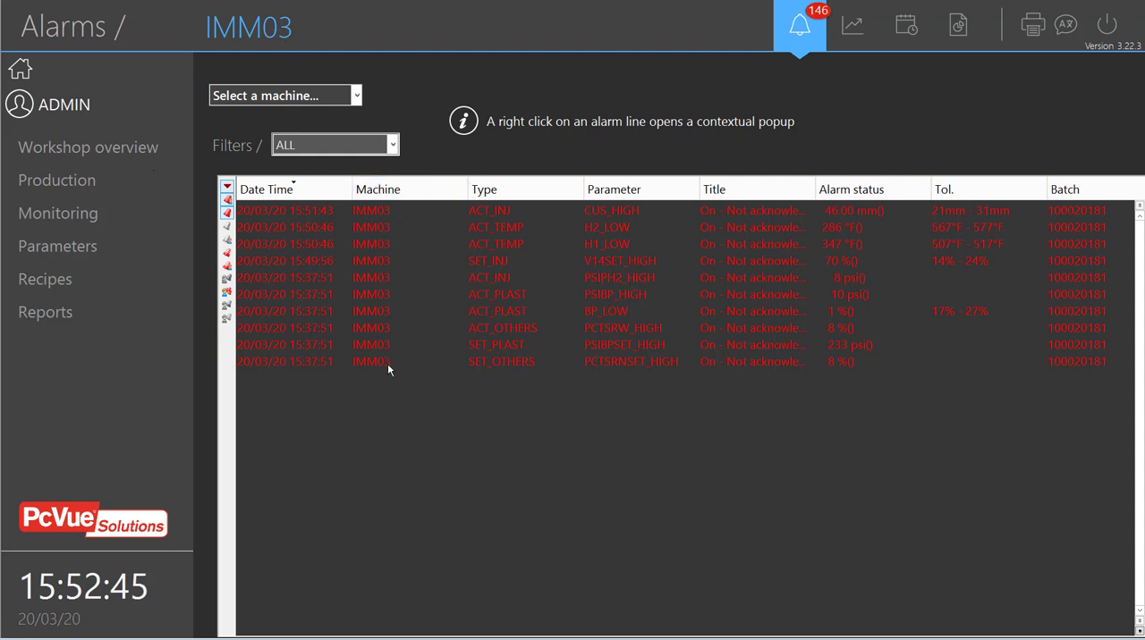
# - Briefly filter alarms to plastification, restore all categories, then switch the list to IMM20
pyautogui.click(391, 144)
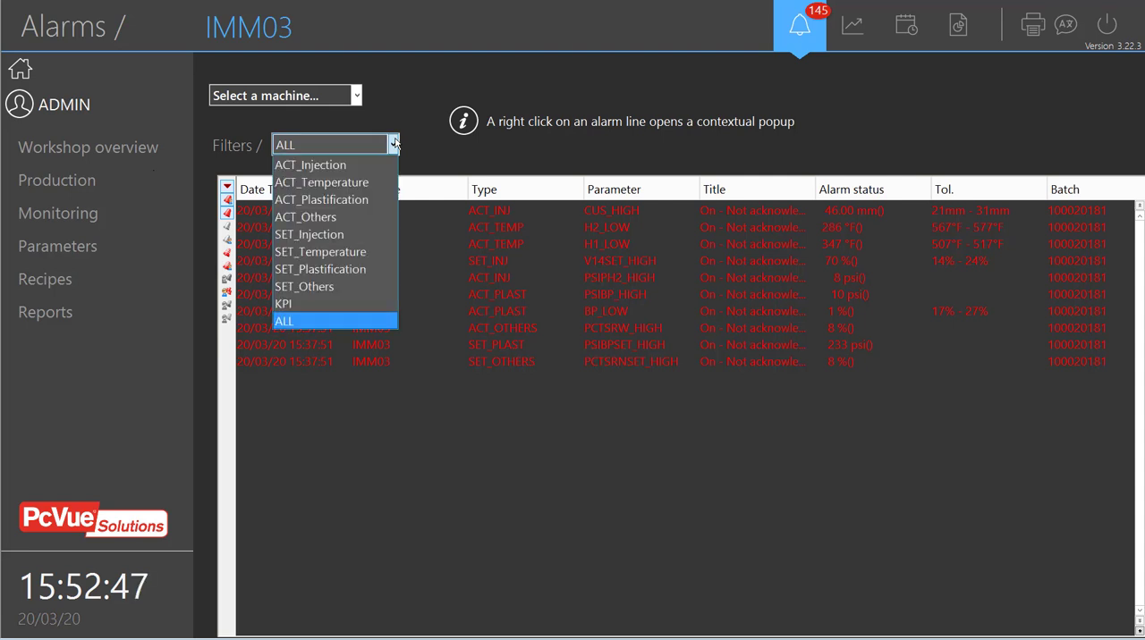
pyautogui.moveTo(310, 165)
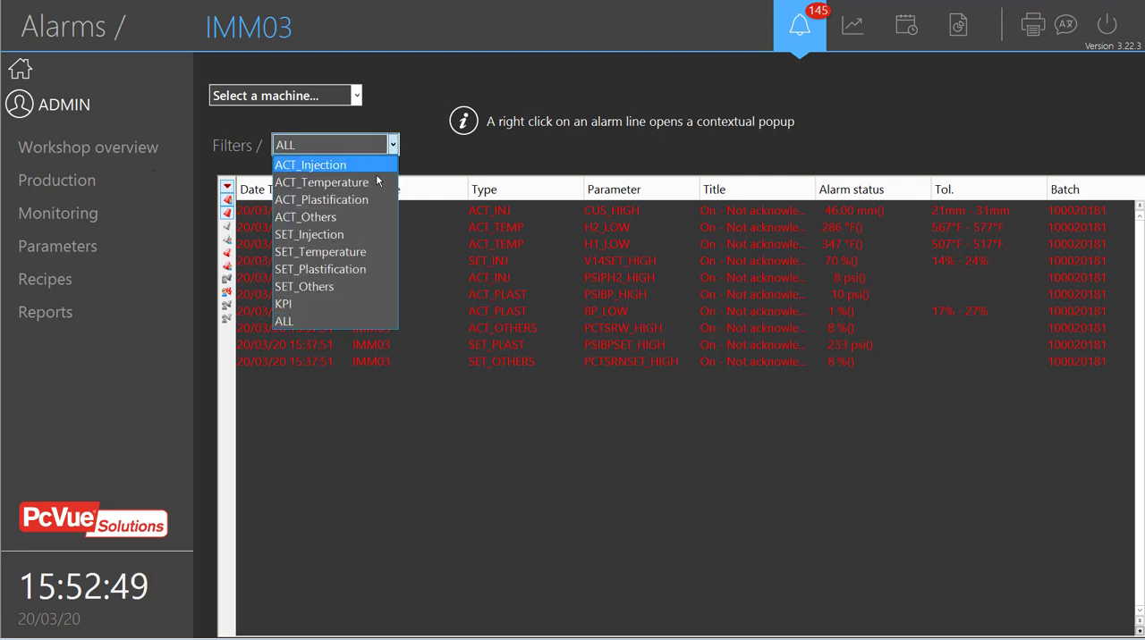
pyautogui.click(321, 199)
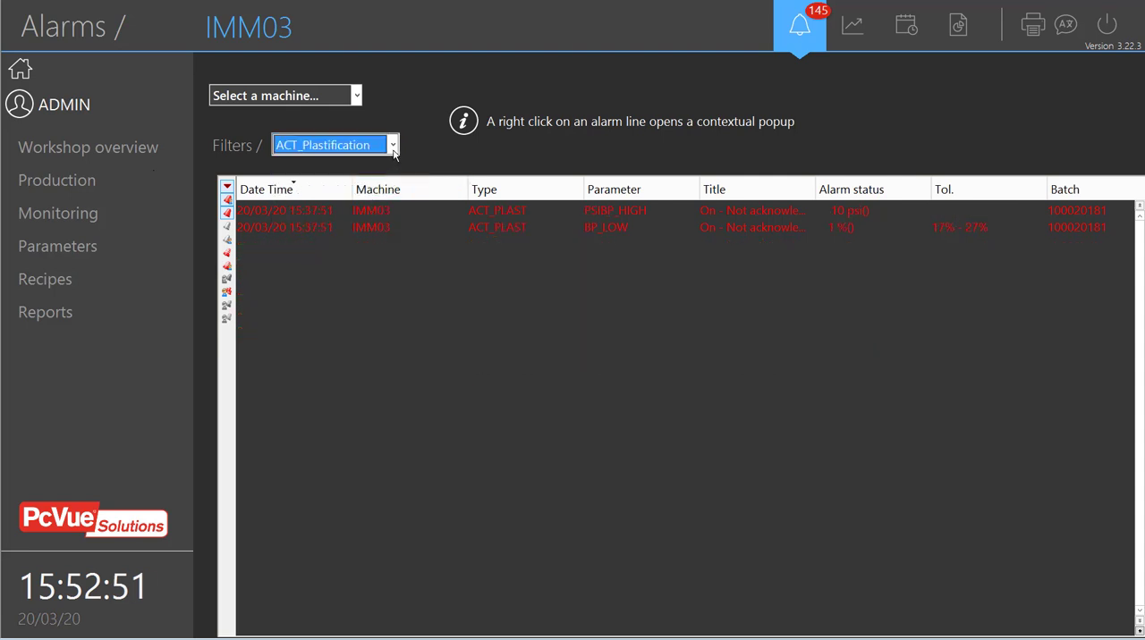
pyautogui.click(392, 144)
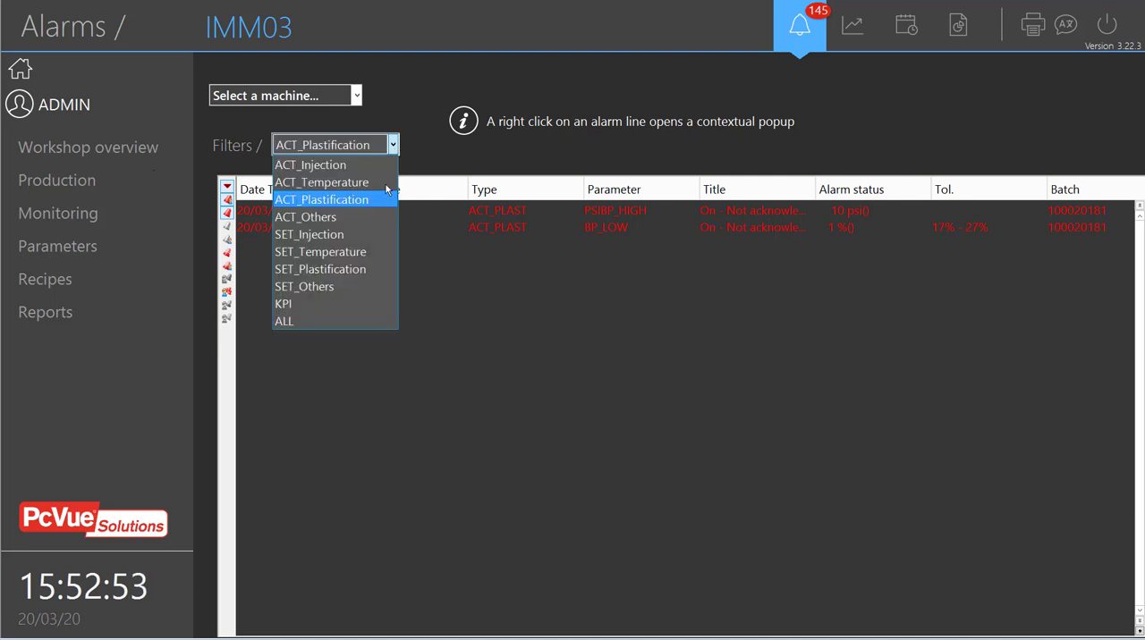
pyautogui.click(284, 321)
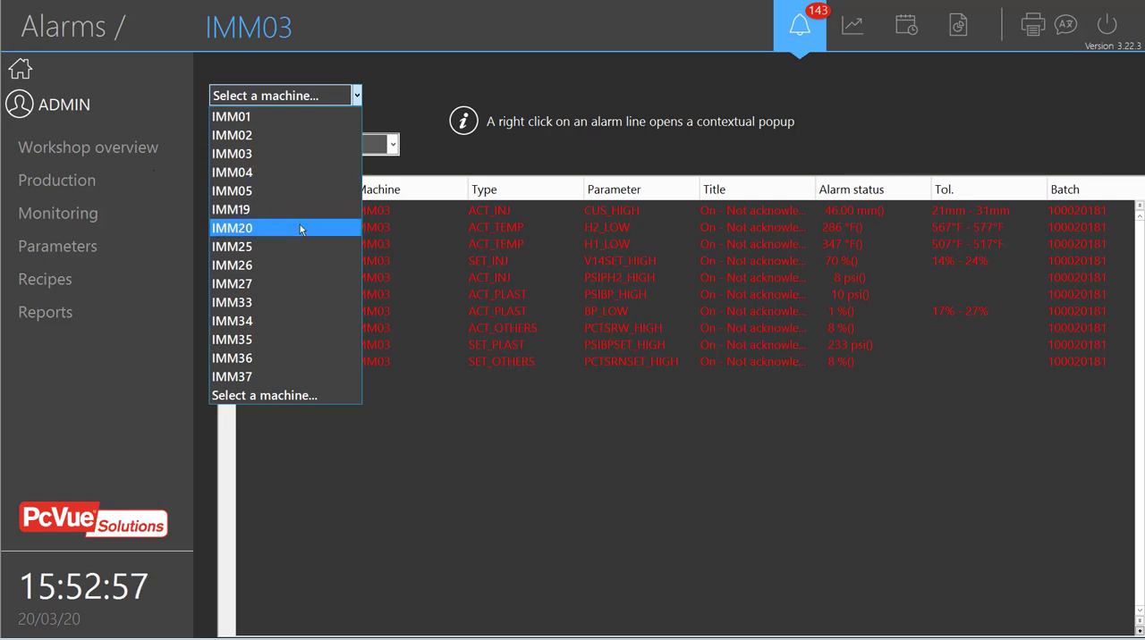
pyautogui.click(232, 227)
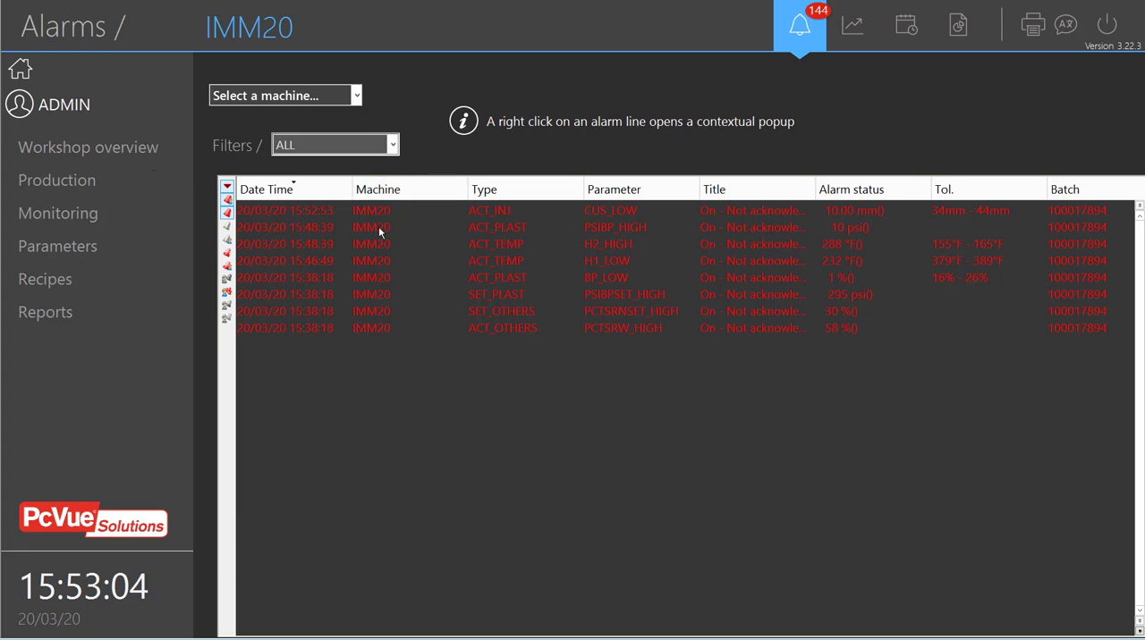
# - Open PSIBP_HIGH alarm details, view and close its tracking note, then open the technical note
pyautogui.rightClick(371, 227)
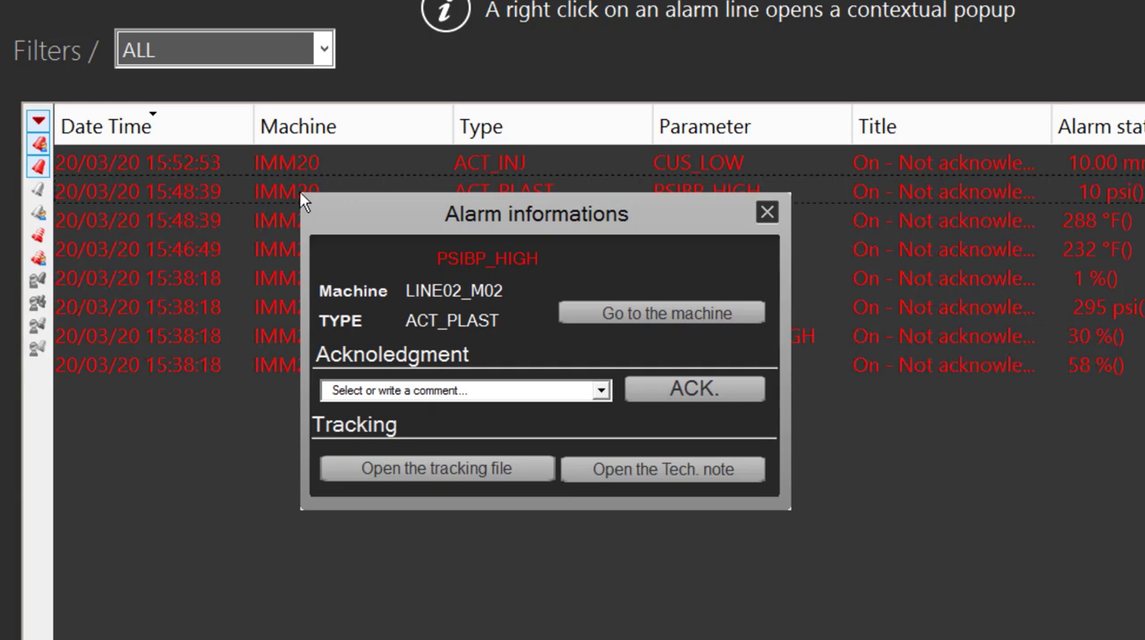
pyautogui.moveTo(425, 297)
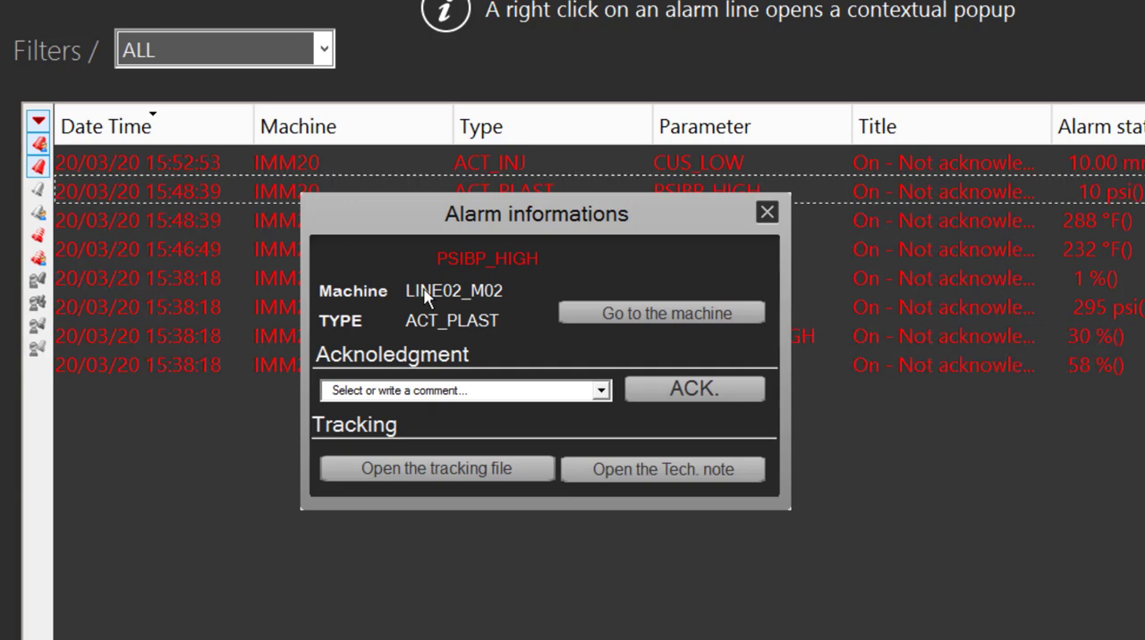
pyautogui.moveTo(465, 348)
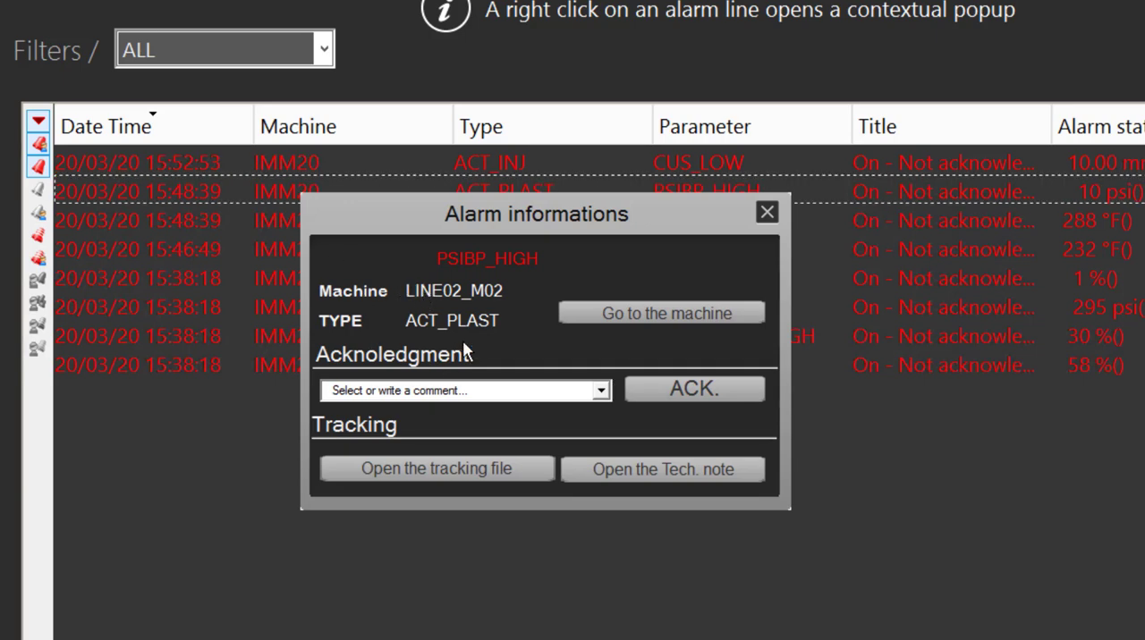
pyautogui.click(664, 469)
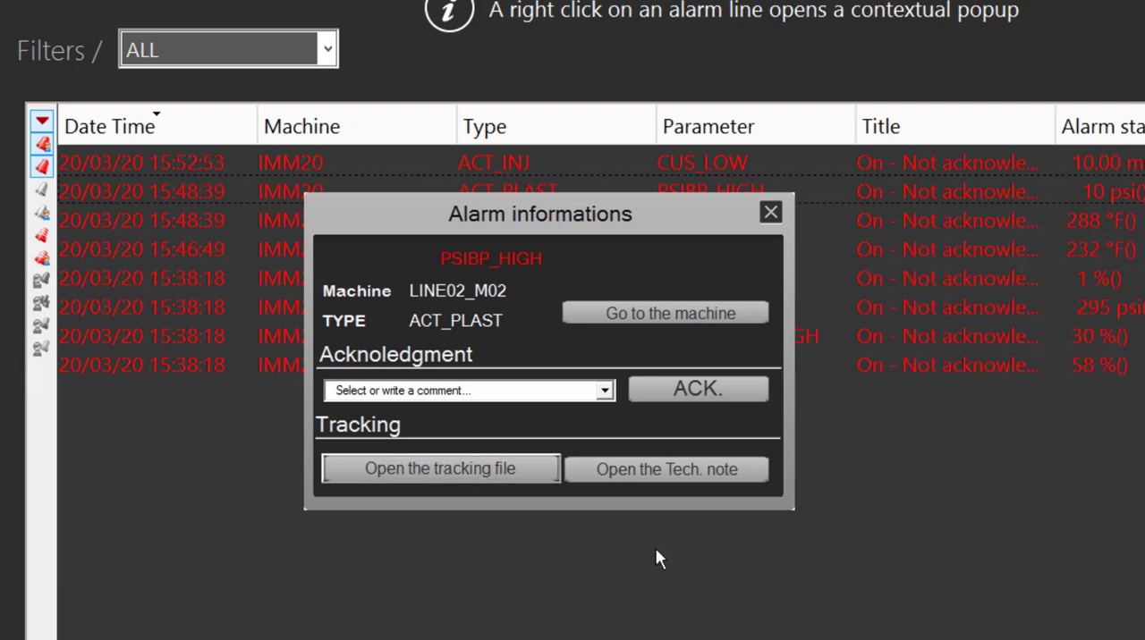
pyautogui.click(665, 470)
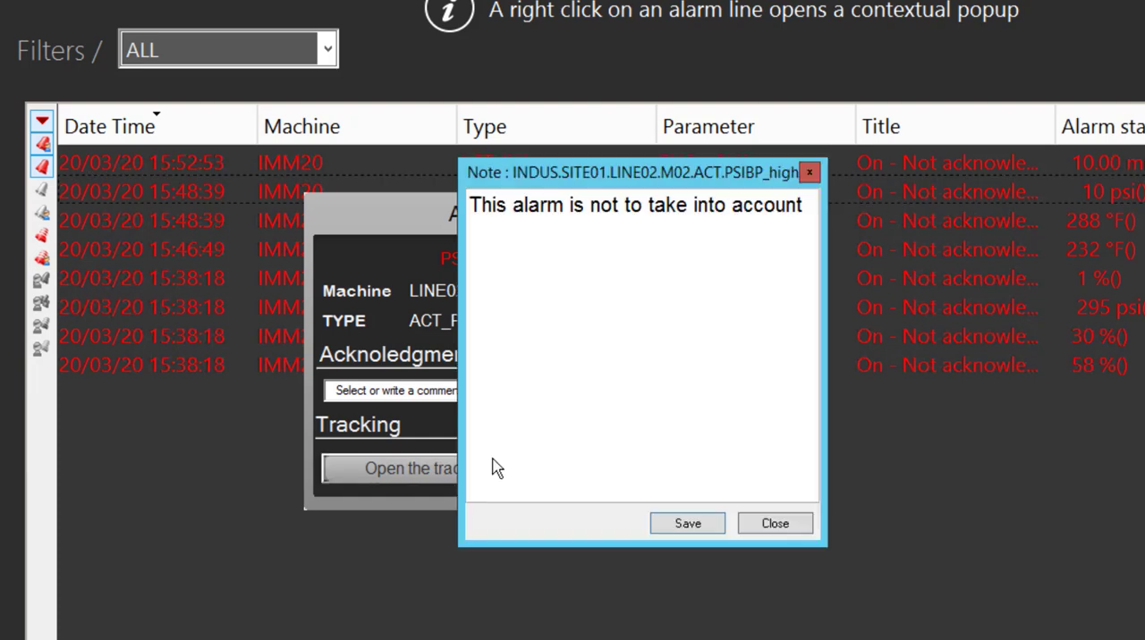
pyautogui.click(774, 523)
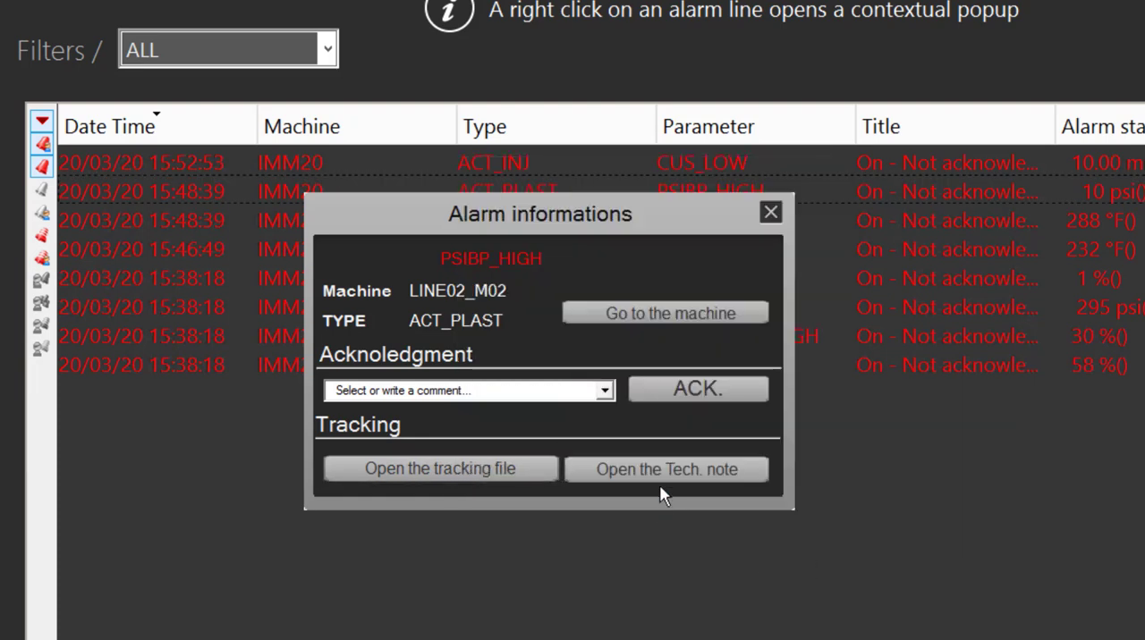
pyautogui.click(667, 469)
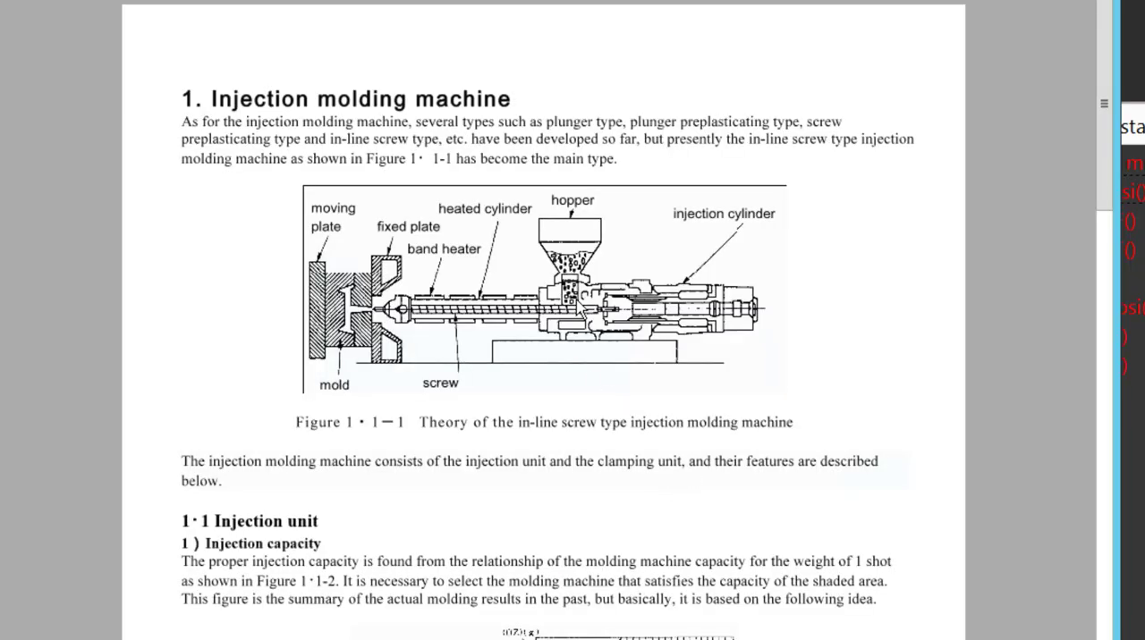
# - Scroll through the injection molding machine's technical note
pyautogui.scroll(-3)
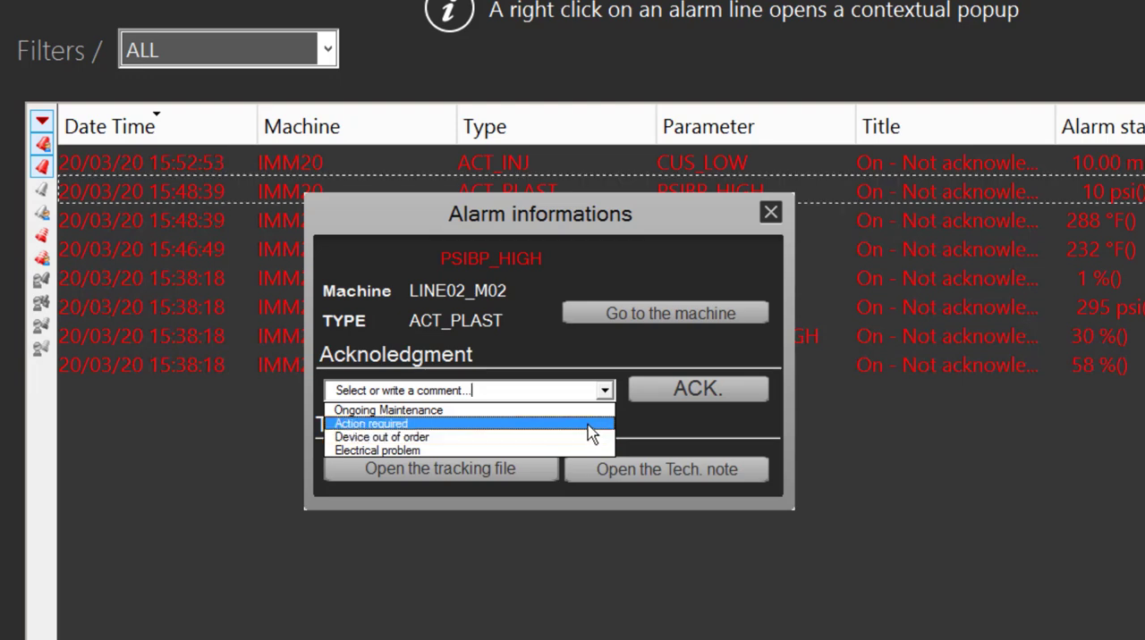
pyautogui.moveTo(586, 438)
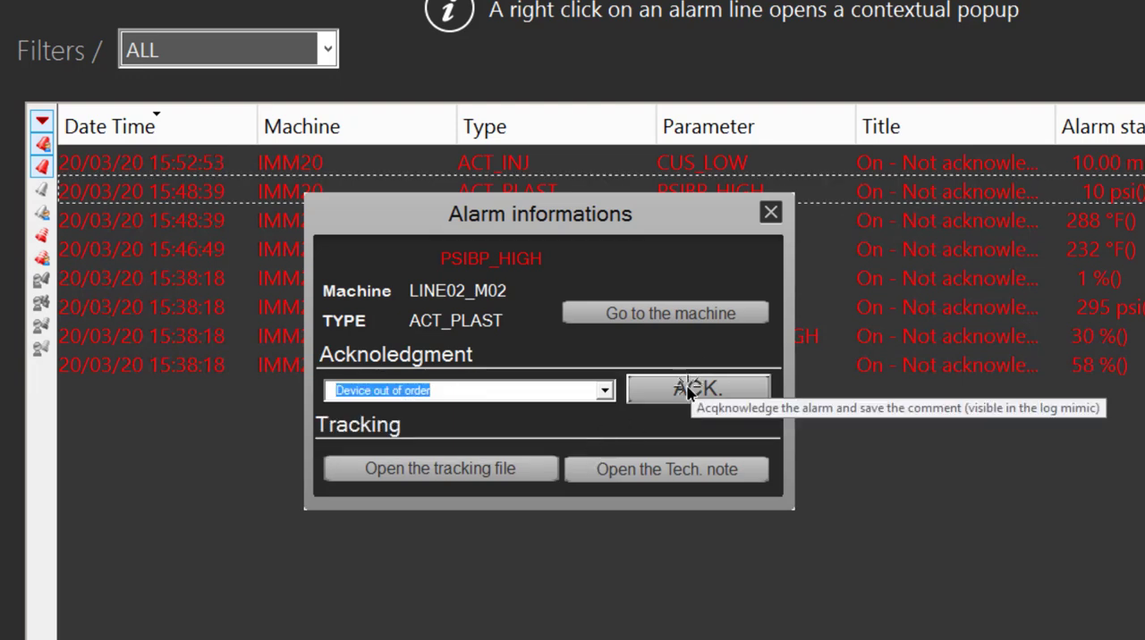
# - Acknowledge PSIBP_HIGH with 'Device out of order', visit the machine view, and return to alarms
pyautogui.click(698, 389)
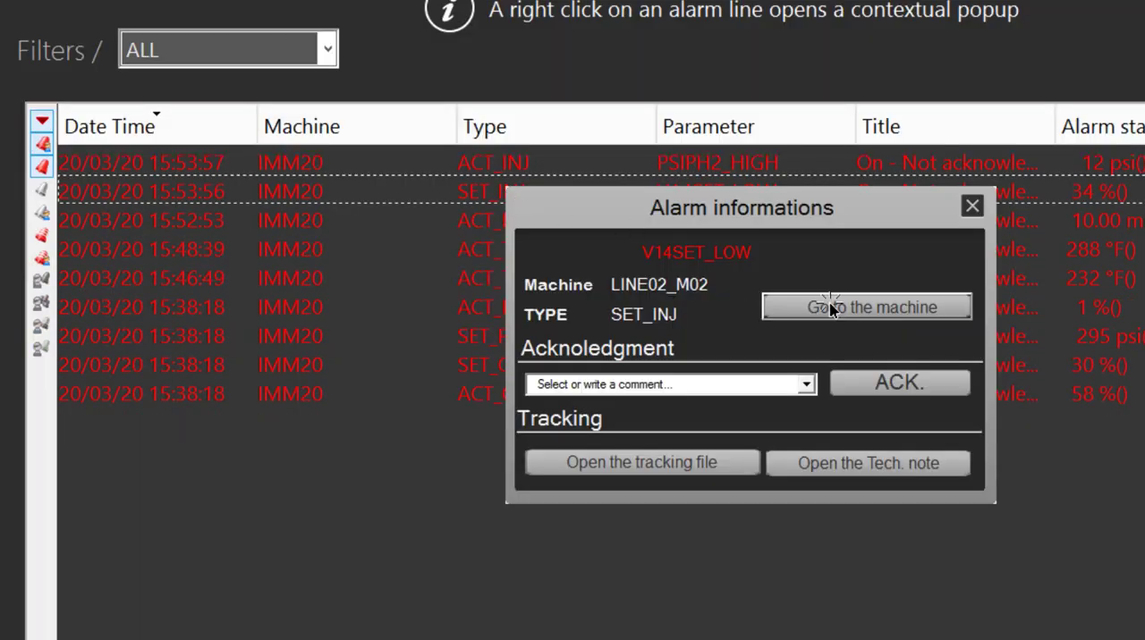
pyautogui.click(865, 307)
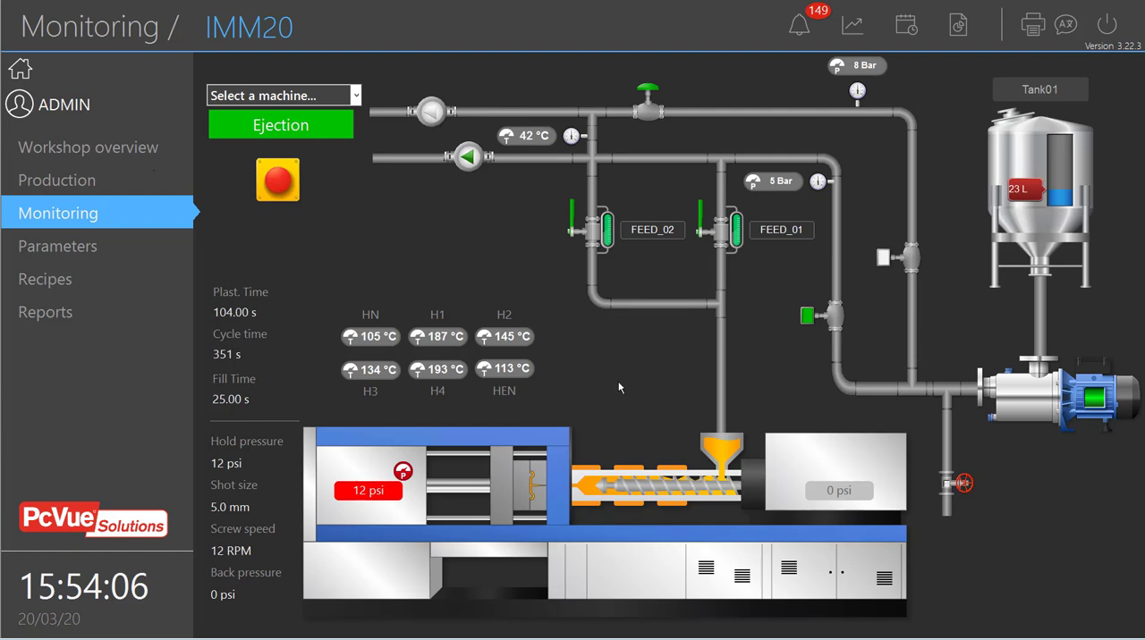
pyautogui.click(798, 24)
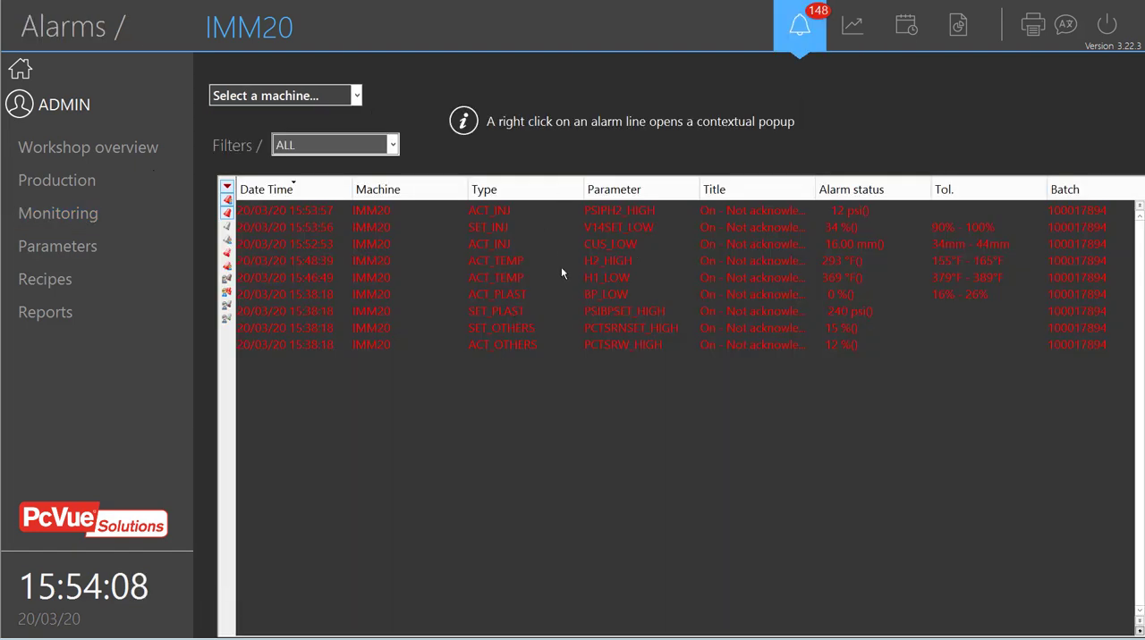
pyautogui.moveTo(620, 235)
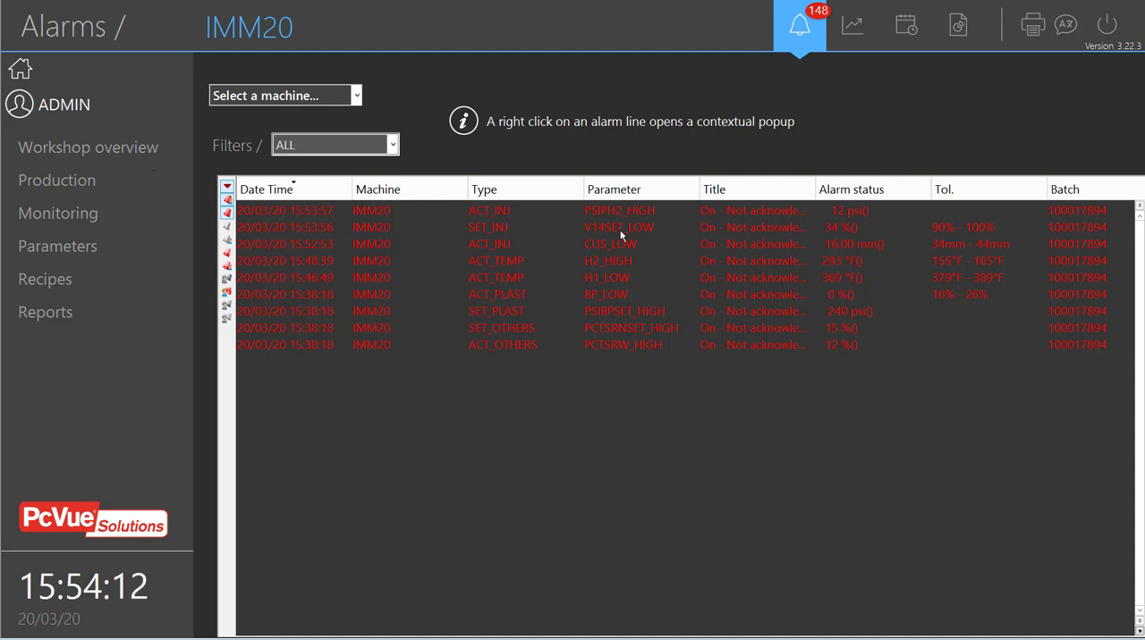
pyautogui.moveTo(899, 59)
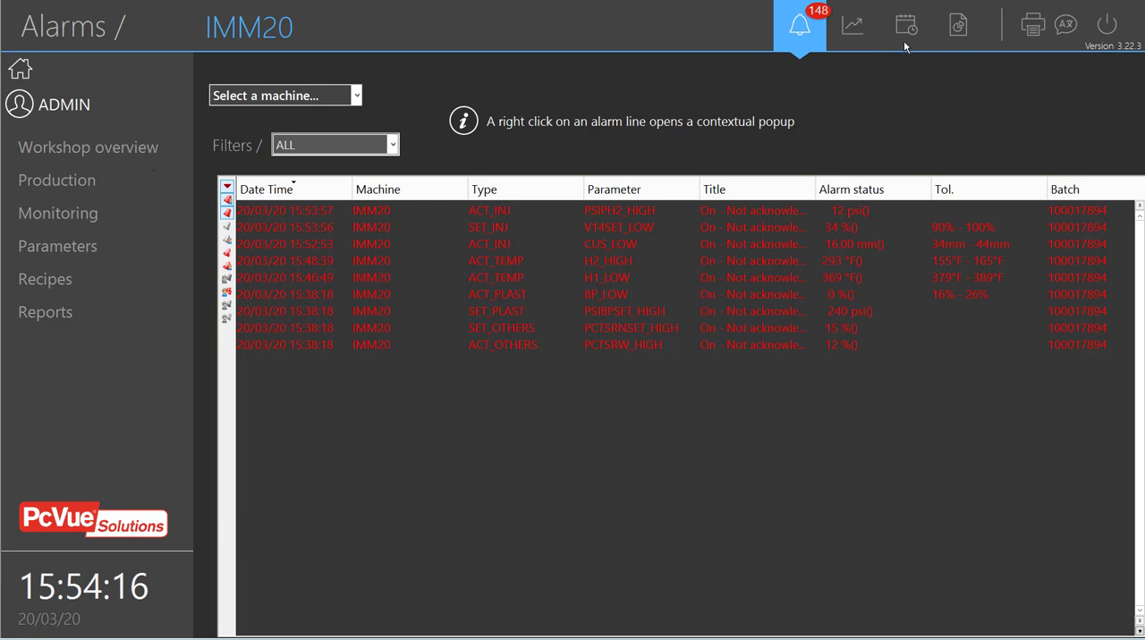
# - Display IMM20's alarm event history with on/off, batch and comment columns
pyautogui.click(903, 24)
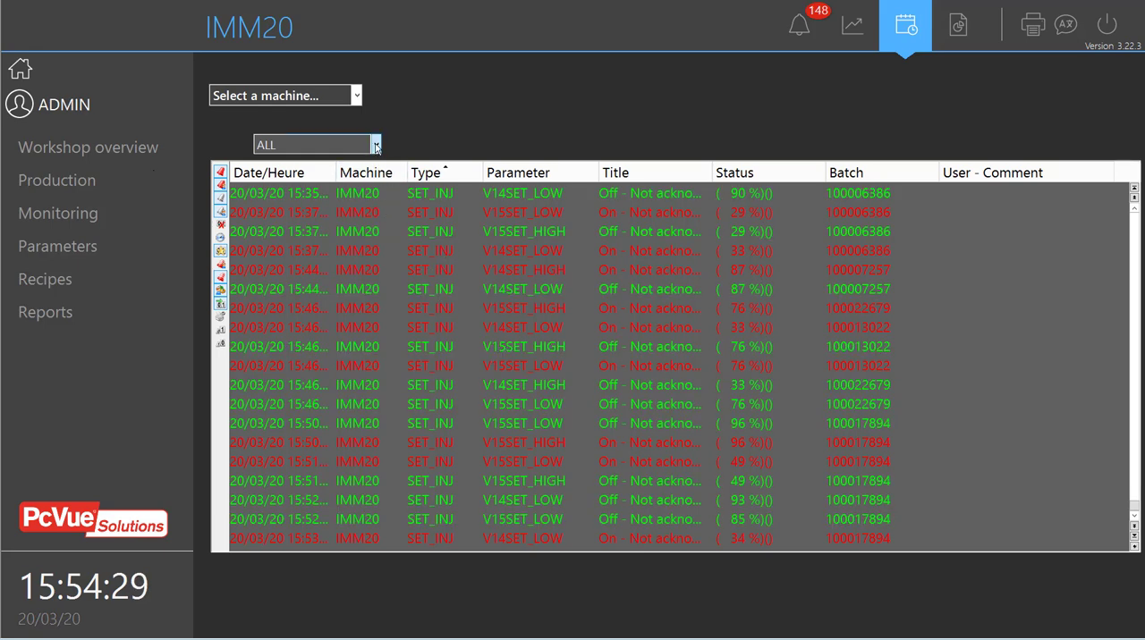
# - Filter IMM20's event log to ACT_Injection, then to only active unacknowledged 'On' events
pyautogui.click(375, 144)
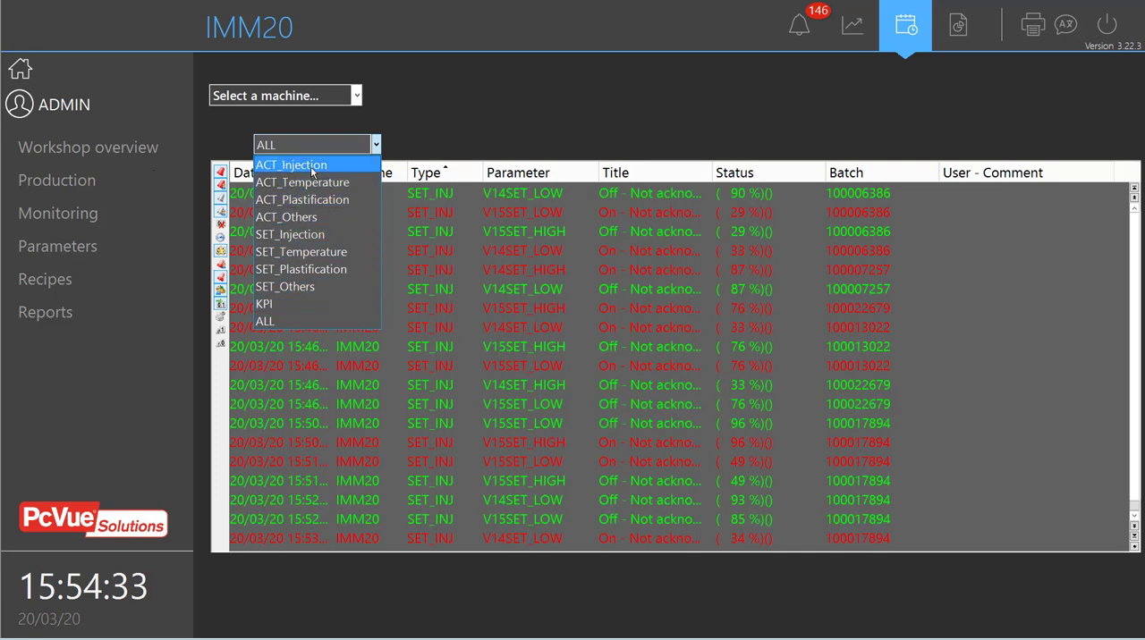
pyautogui.click(291, 163)
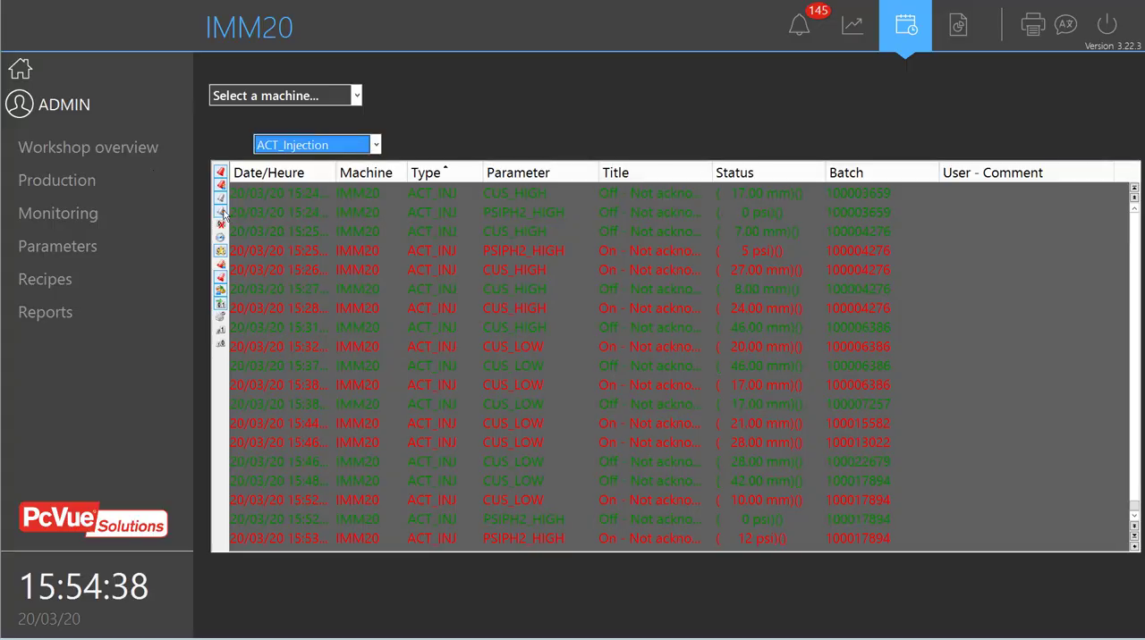
pyautogui.click(315, 144)
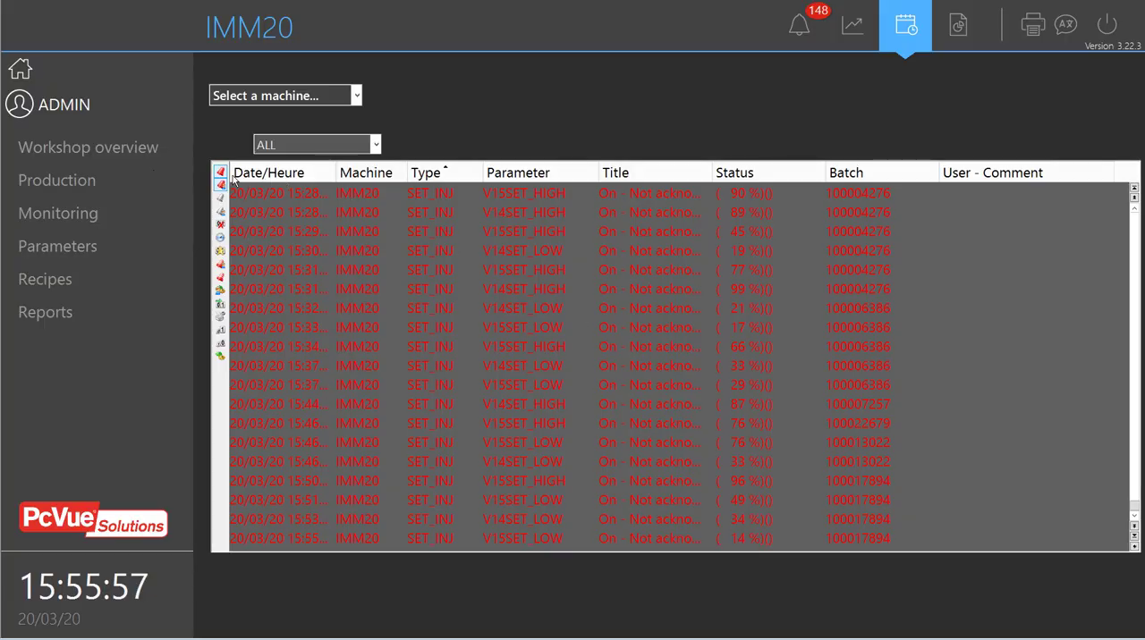